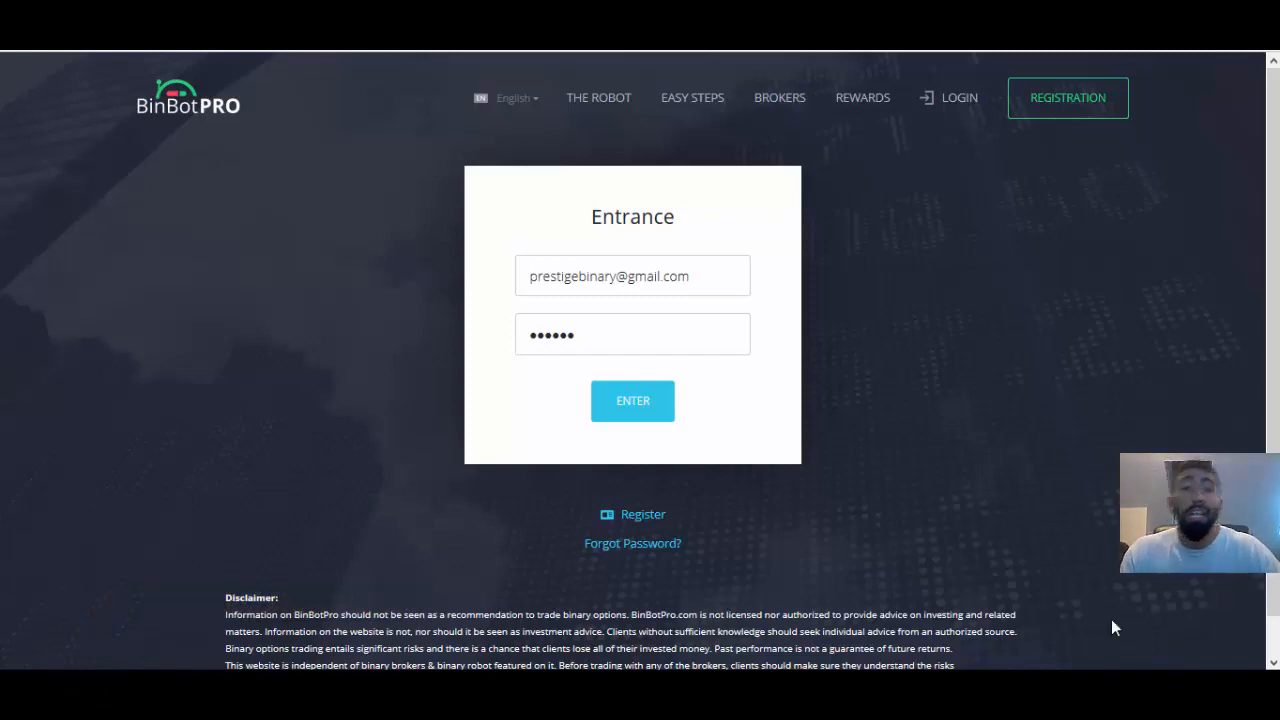
Step: Sign in to BinBot Pro to reach the stopped Strong US v2 robot showing 1419.00 $
click(632, 400)
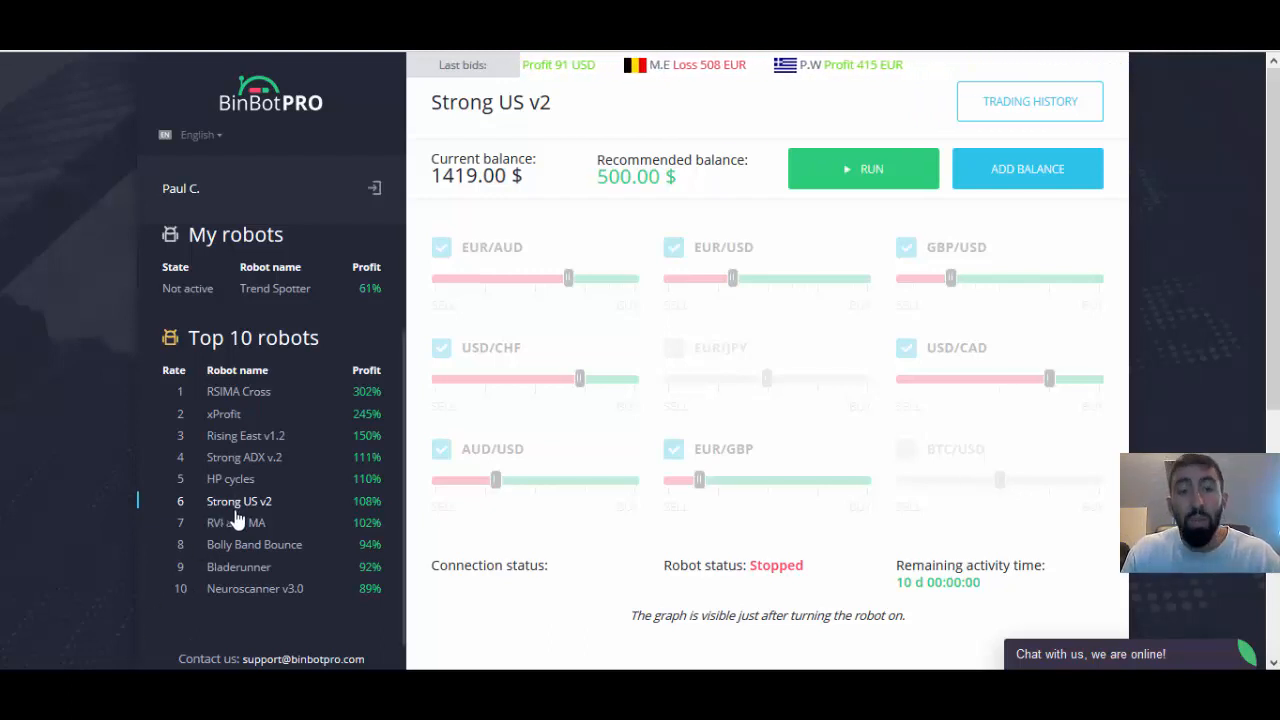
mouse_move(200, 513)
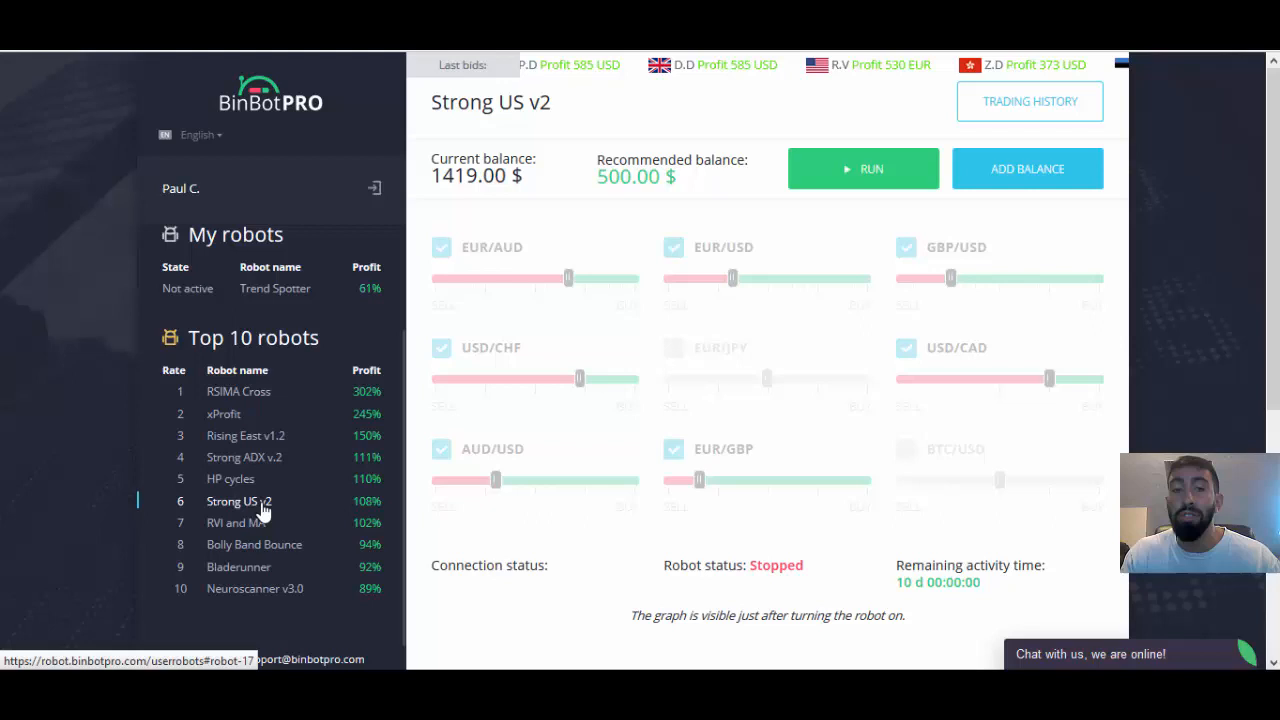
mouse_move(240, 544)
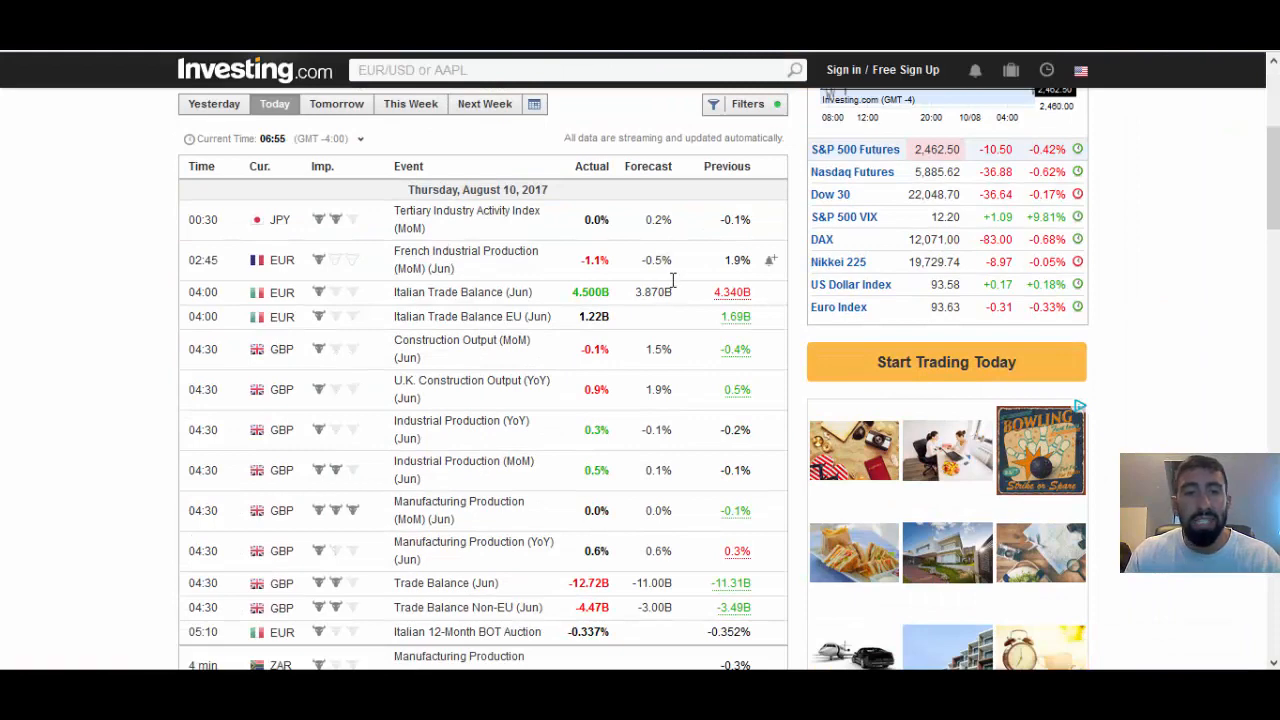
scroll(down, 3)
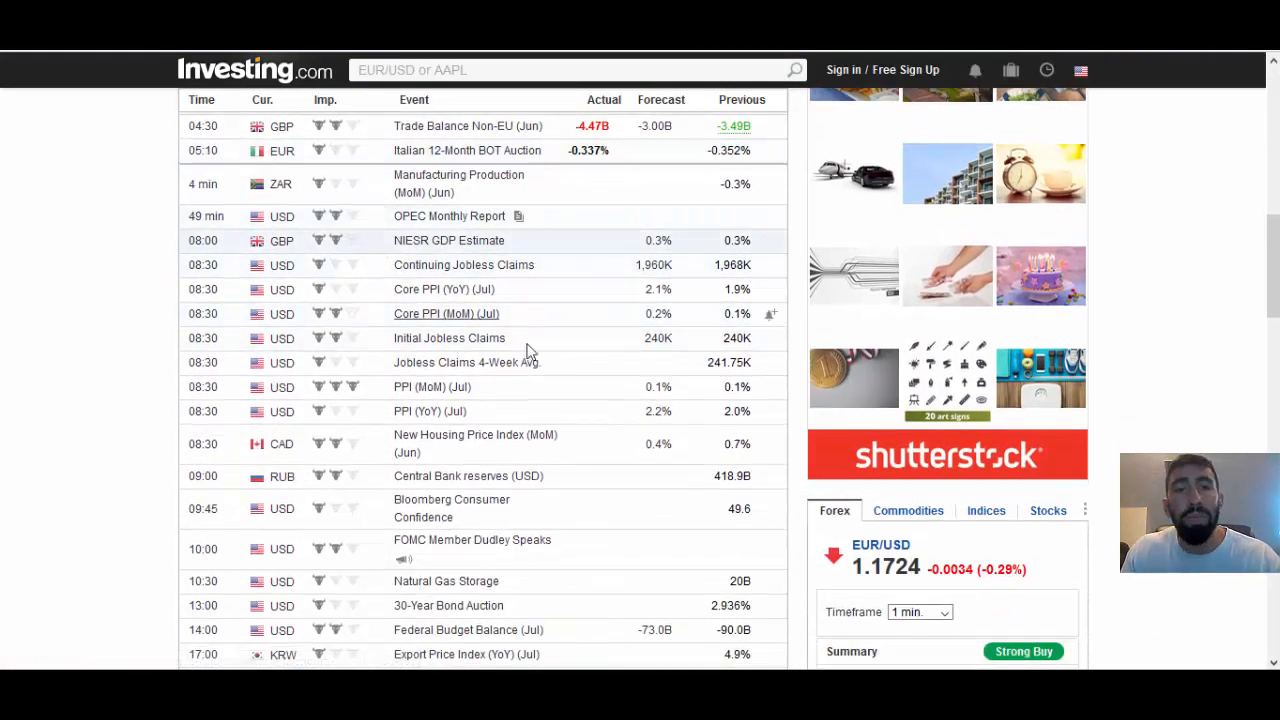
scroll(down, 3)
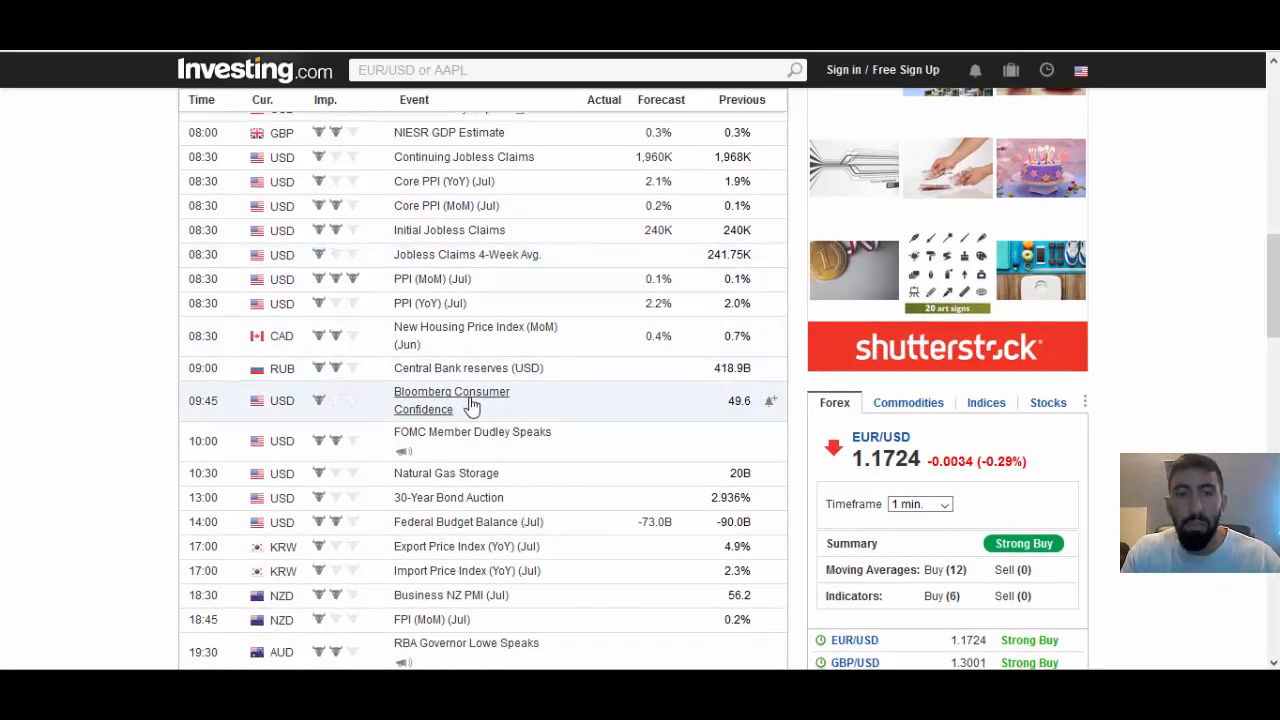
scroll(down, 3)
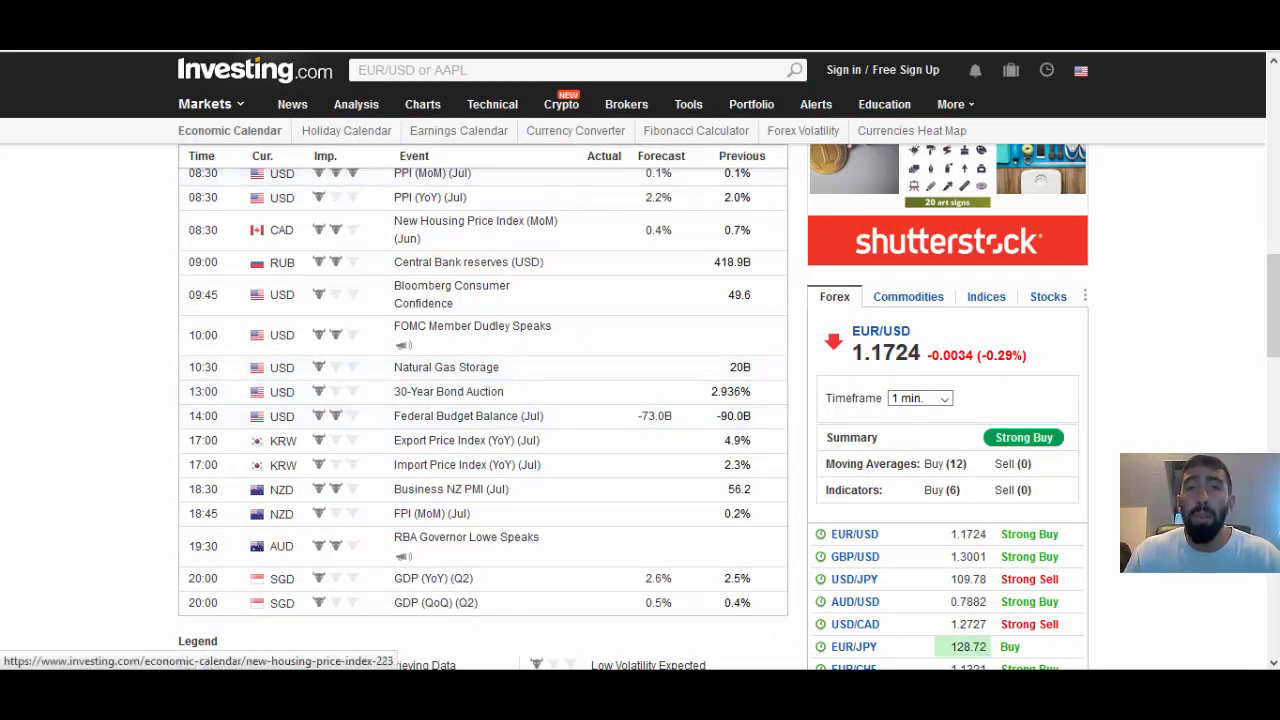
mouse_move(539, 391)
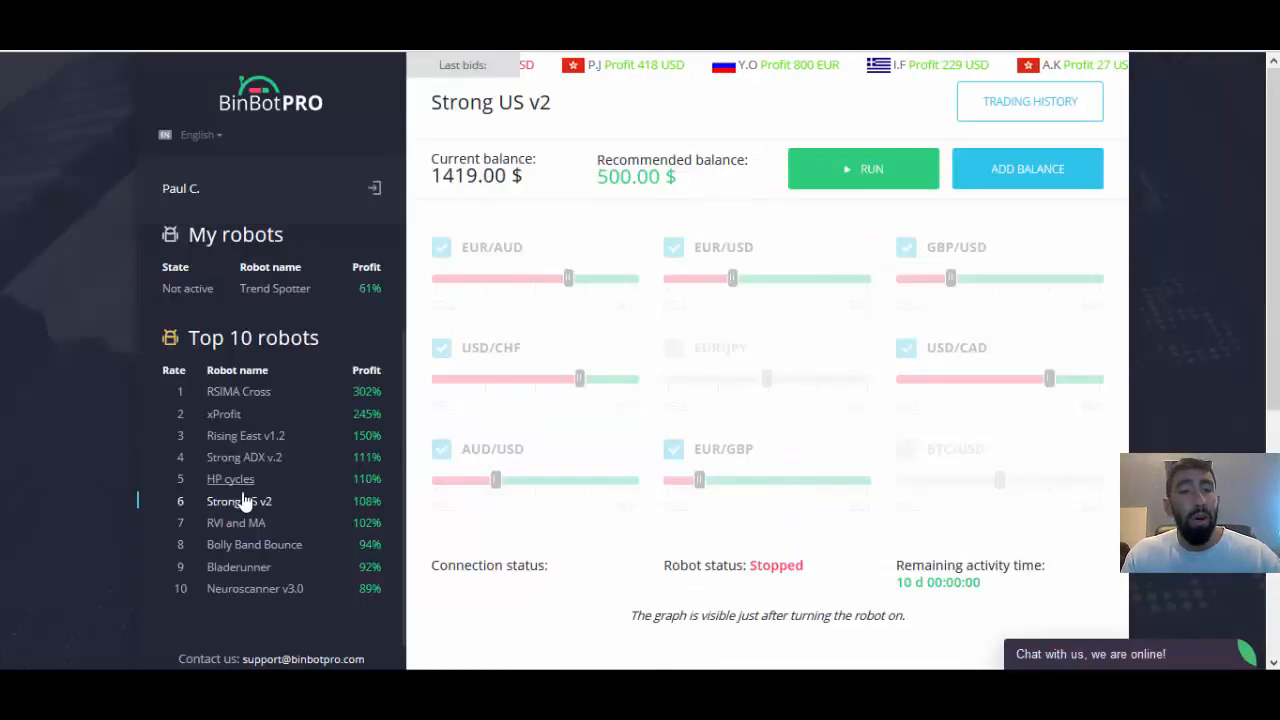
mouse_move(225, 544)
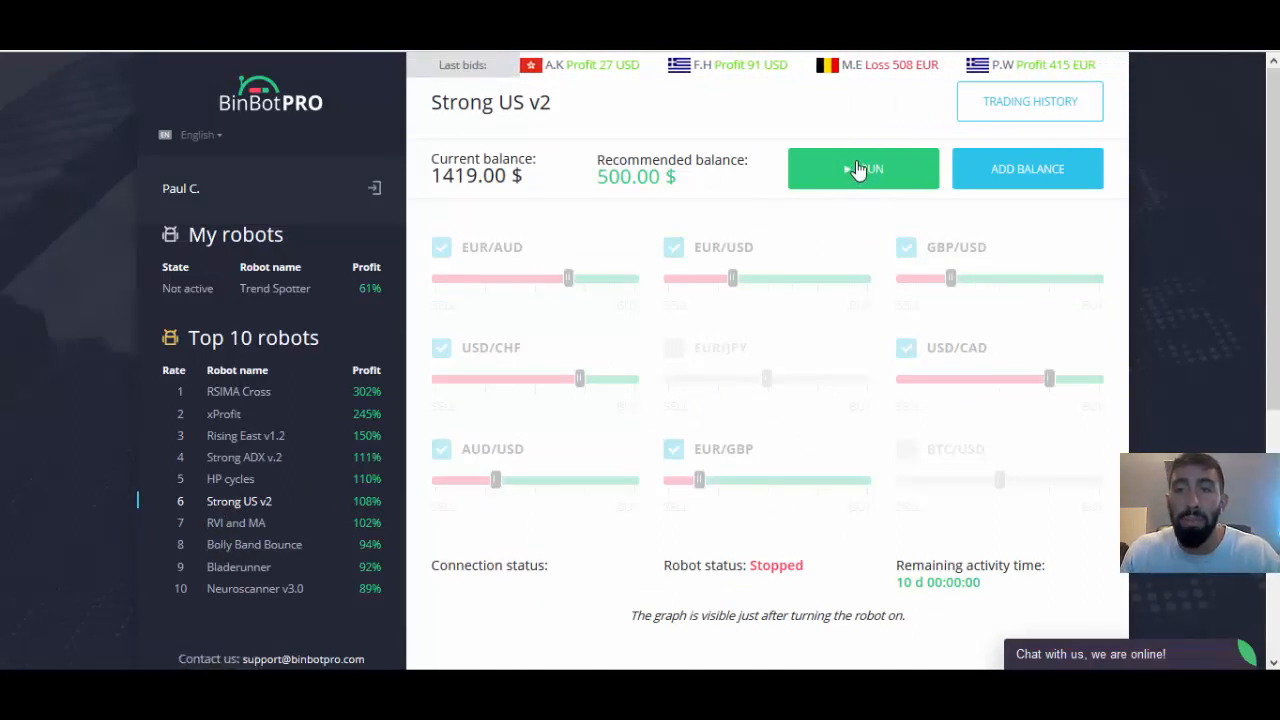
Step: Start the Strong US v2 robot trading with the green RUN button
click(863, 168)
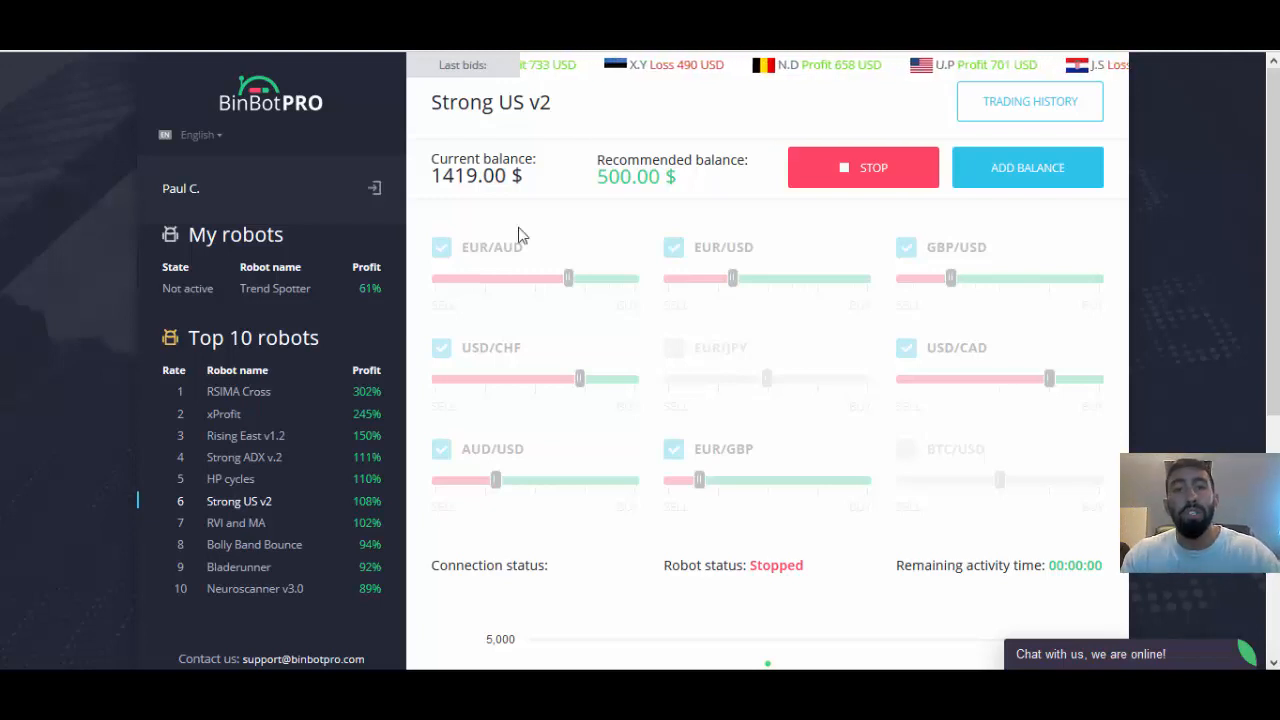
mouse_move(491, 297)
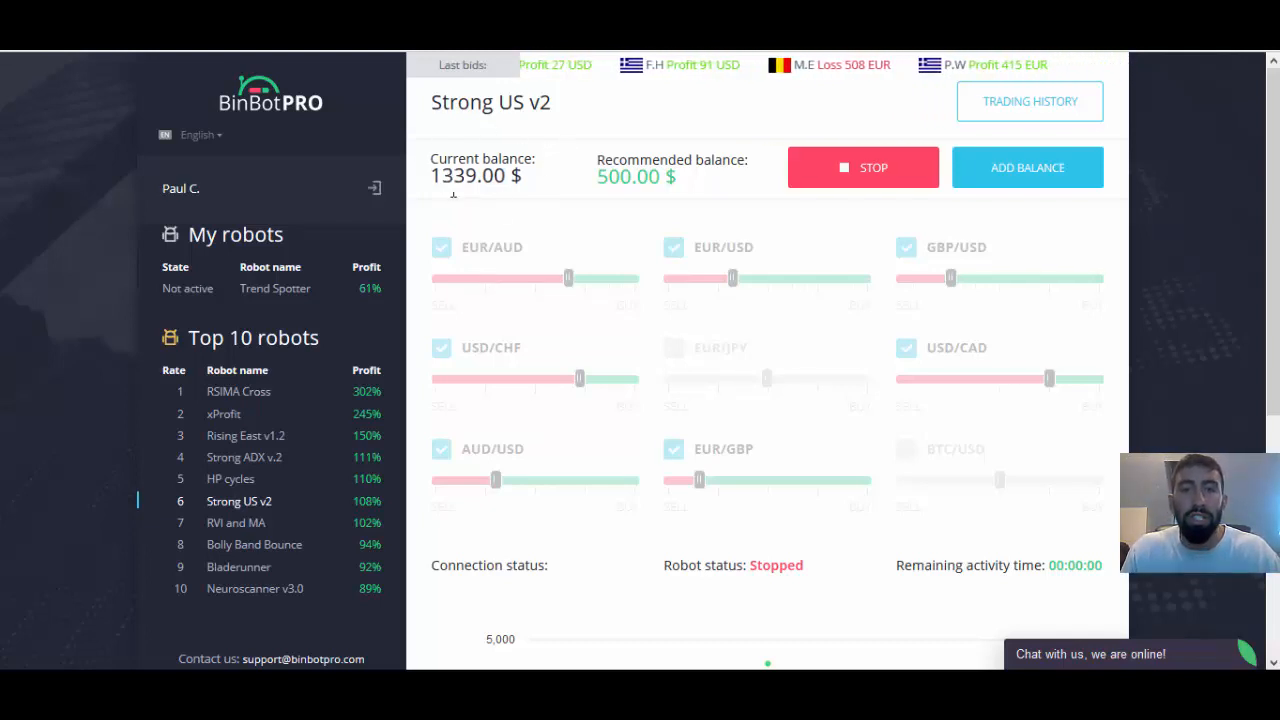
mouse_move(500, 252)
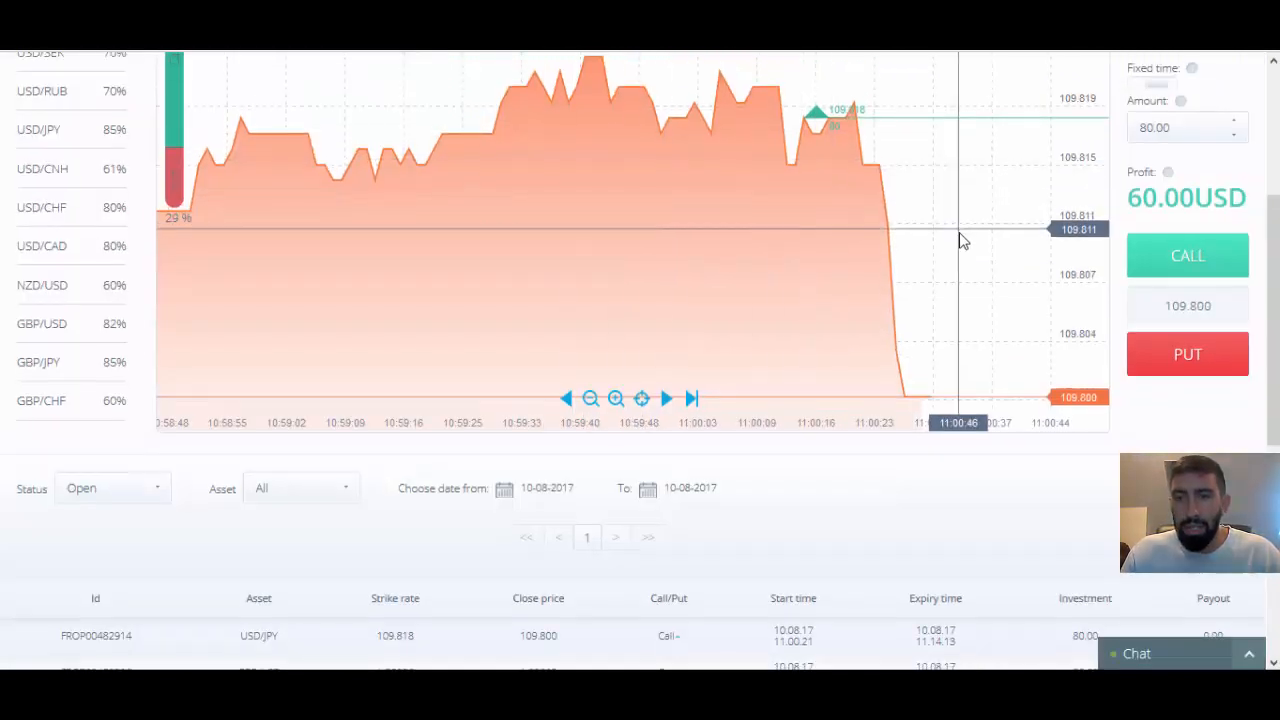
Step: Scroll Finrally to the open trades: USD/JPY and AUD/USD calls, GBP/USD put
scroll(down, 3)
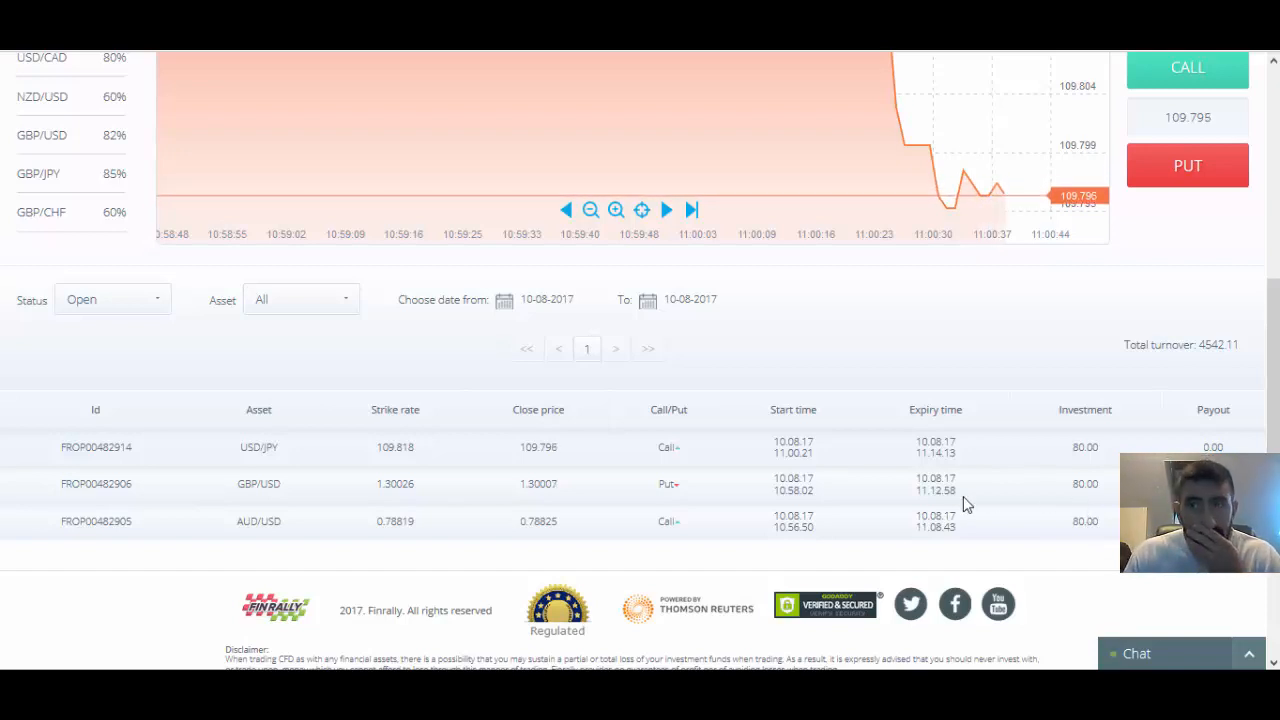
mouse_move(977, 459)
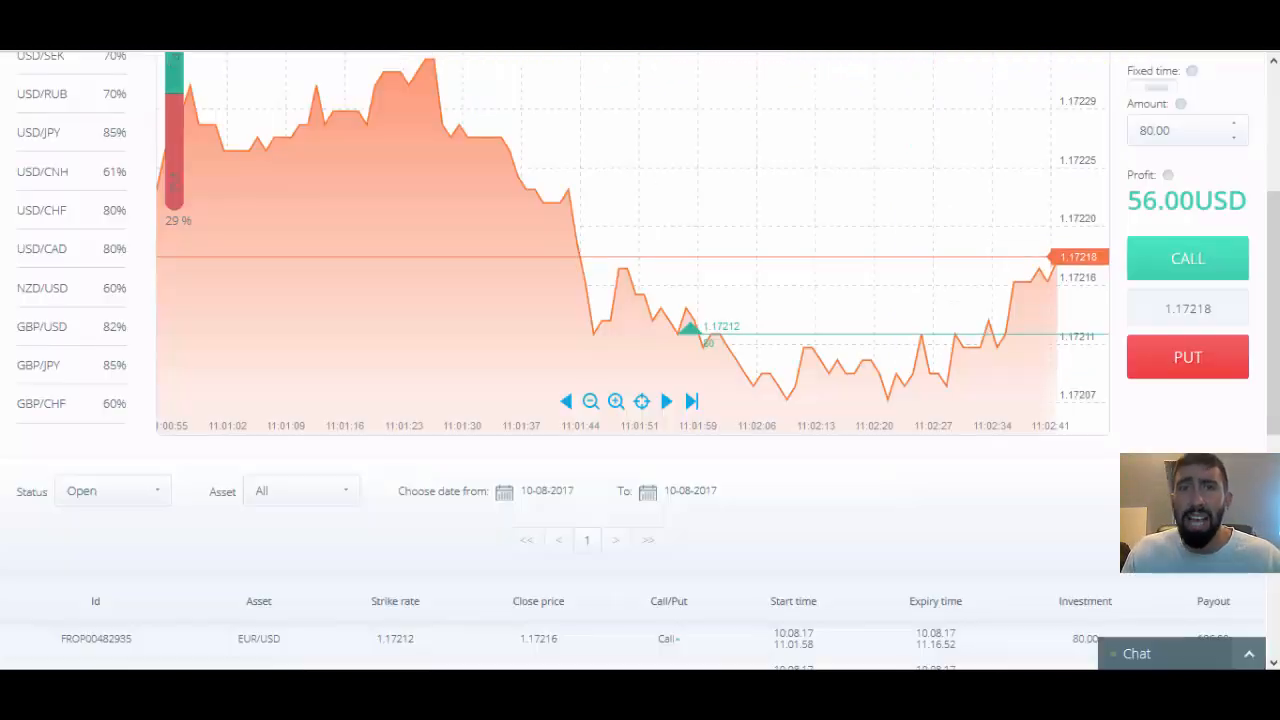
Step: Scroll through Finrally's five open trades, then return to Strong US v2 in BinBot Pro
scroll(down, 3)
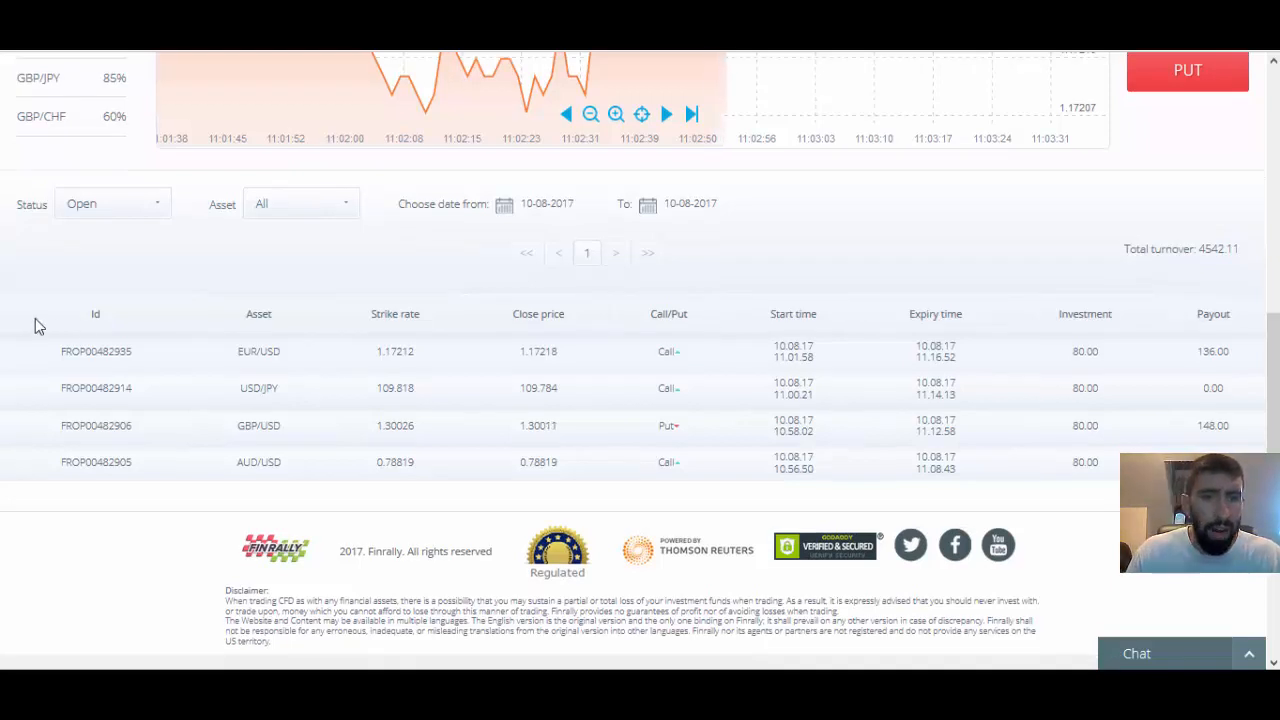
mouse_move(670, 377)
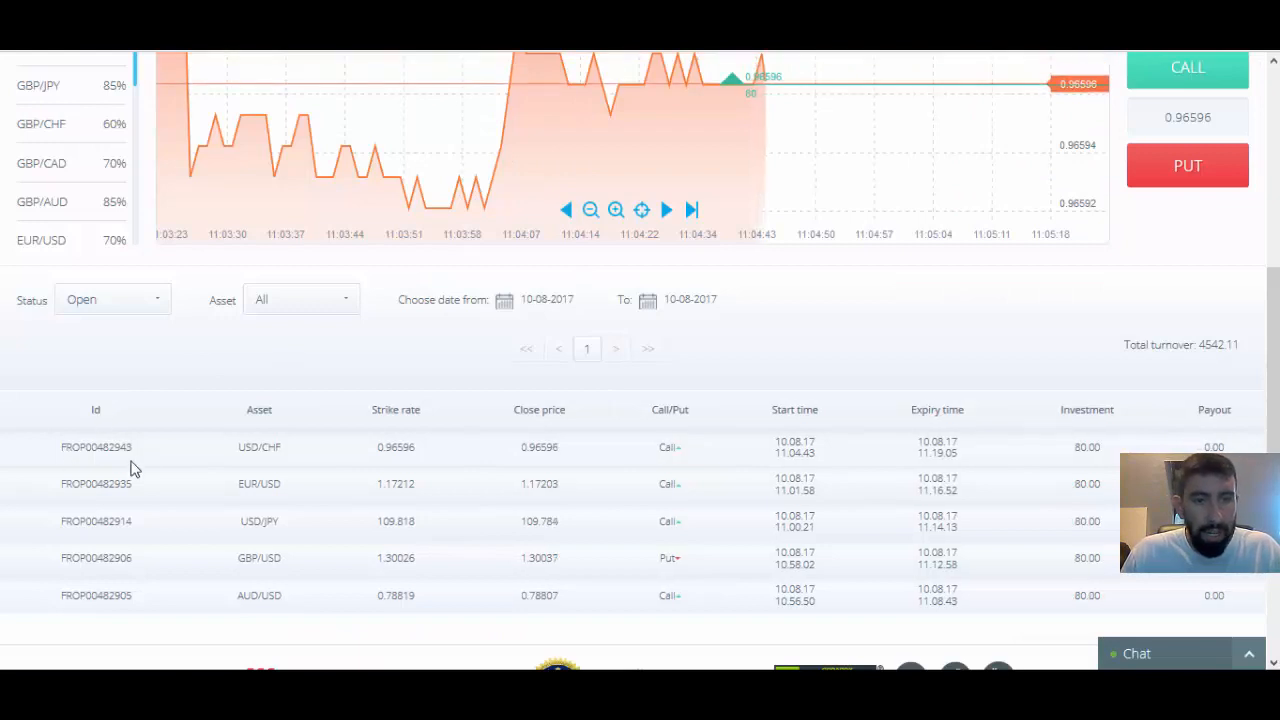
scroll(down, 3)
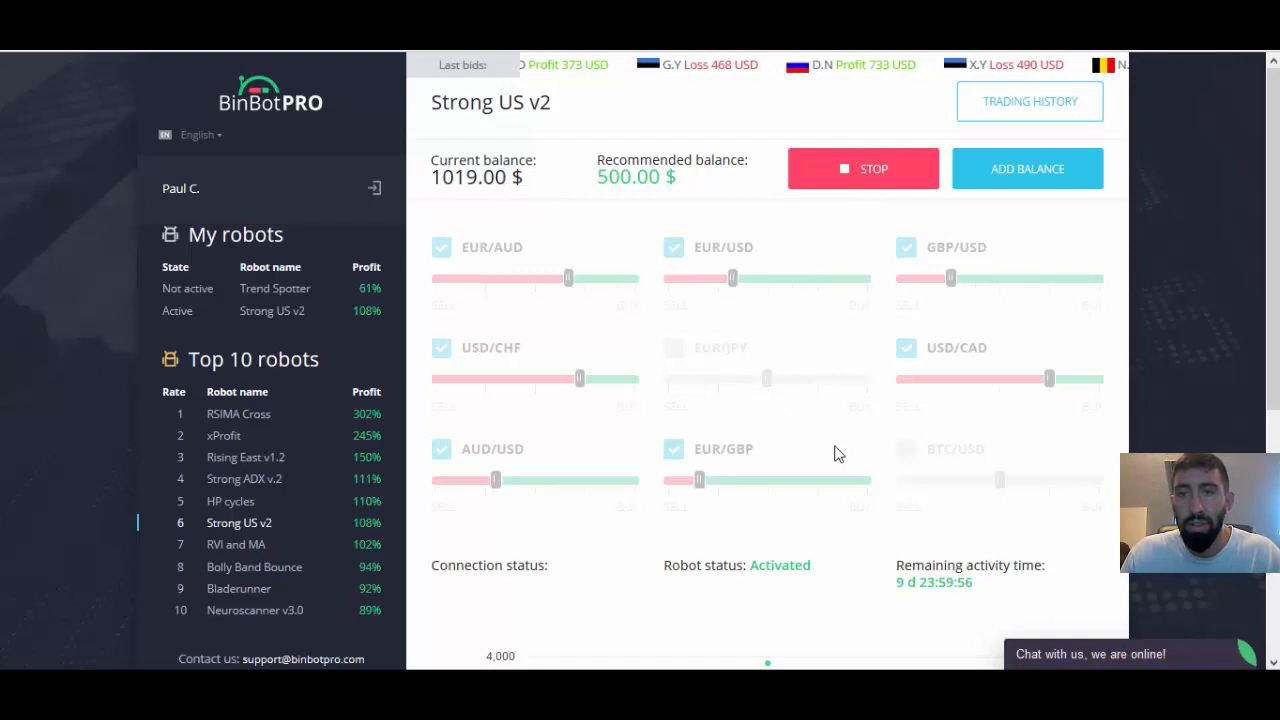
click(862, 168)
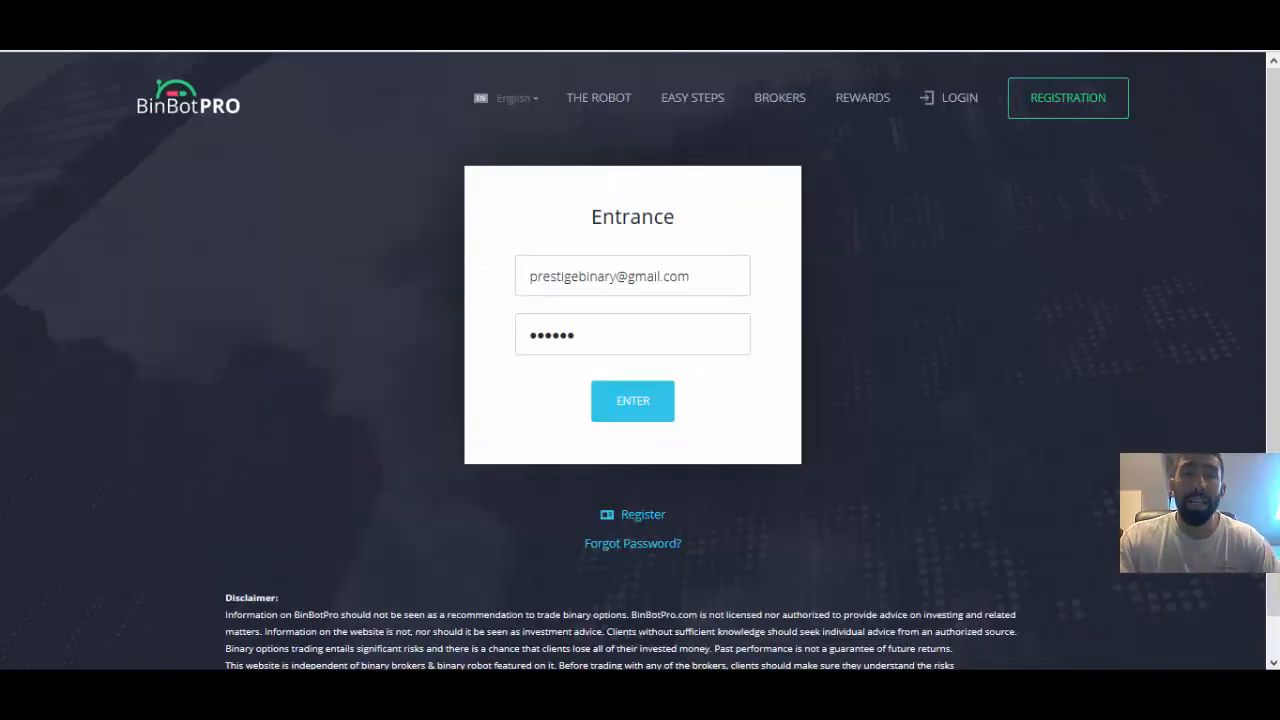
Step: Log back into BinBot Pro to see Strong US v2 stopped at 1603.00 $
click(632, 400)
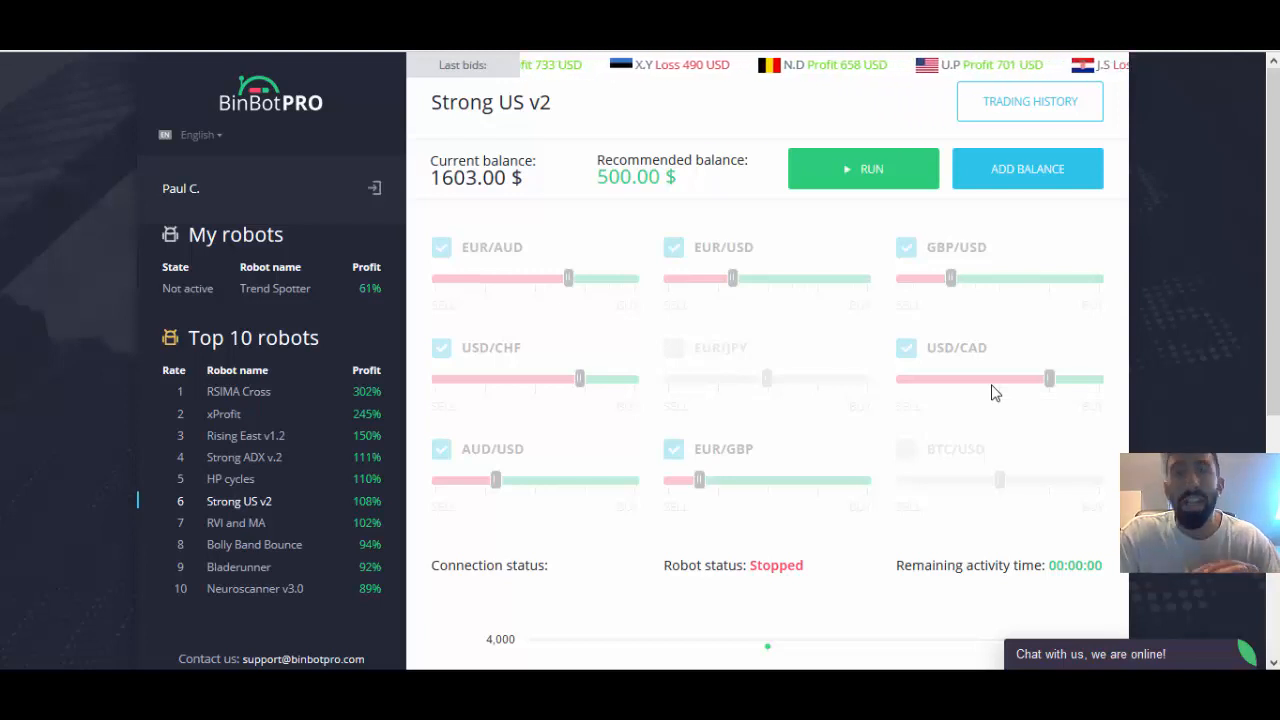
mouse_move(735, 508)
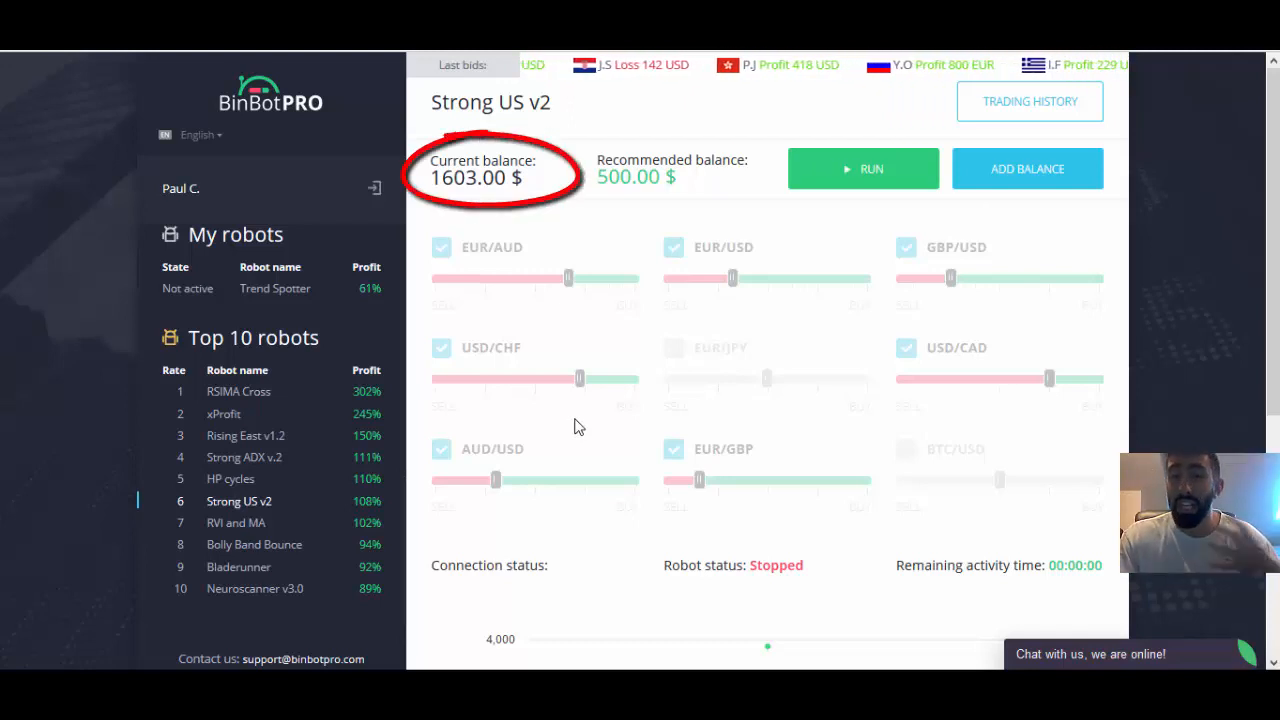
mouse_move(1150, 272)
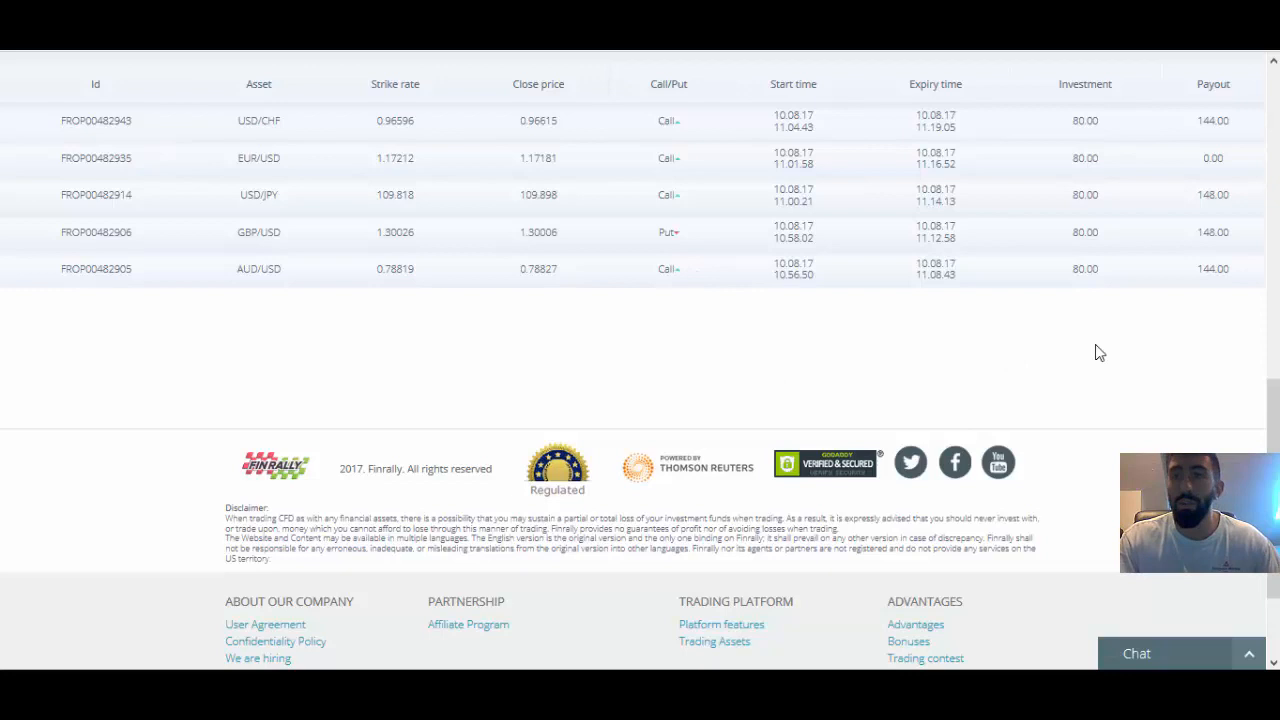
mouse_move(1137, 392)
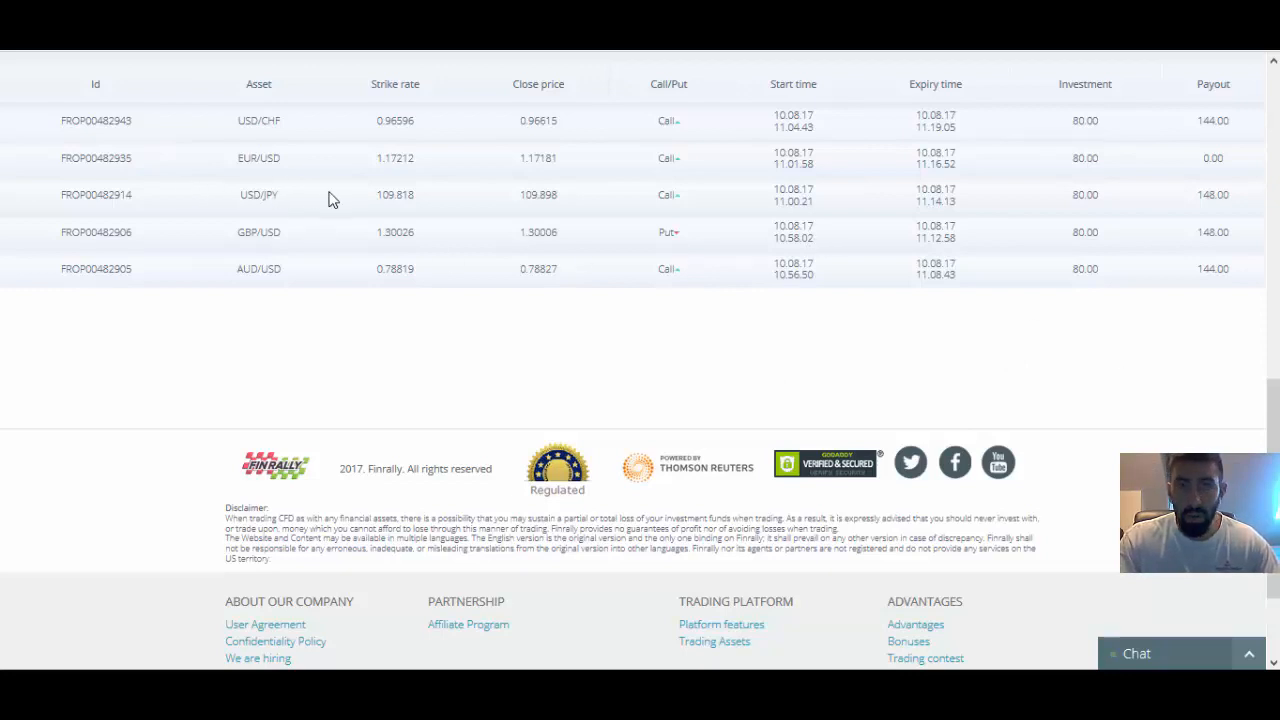
mouse_move(418, 220)
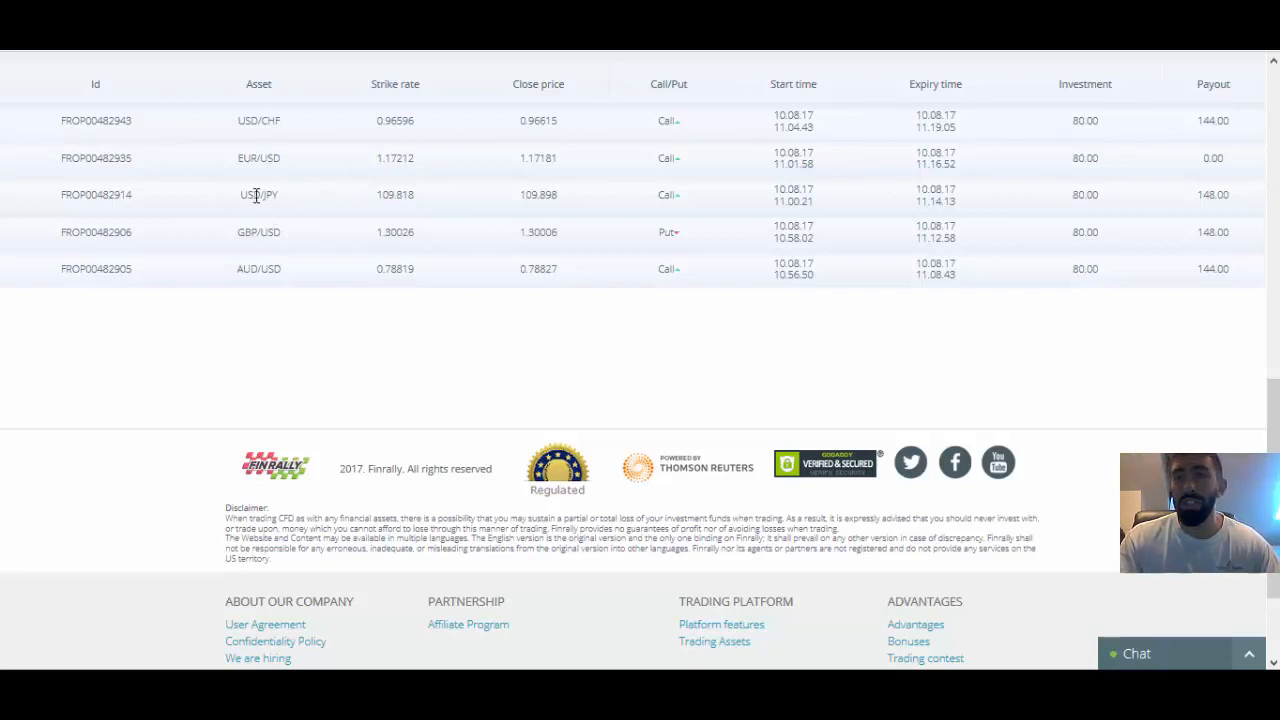
mouse_move(228, 275)
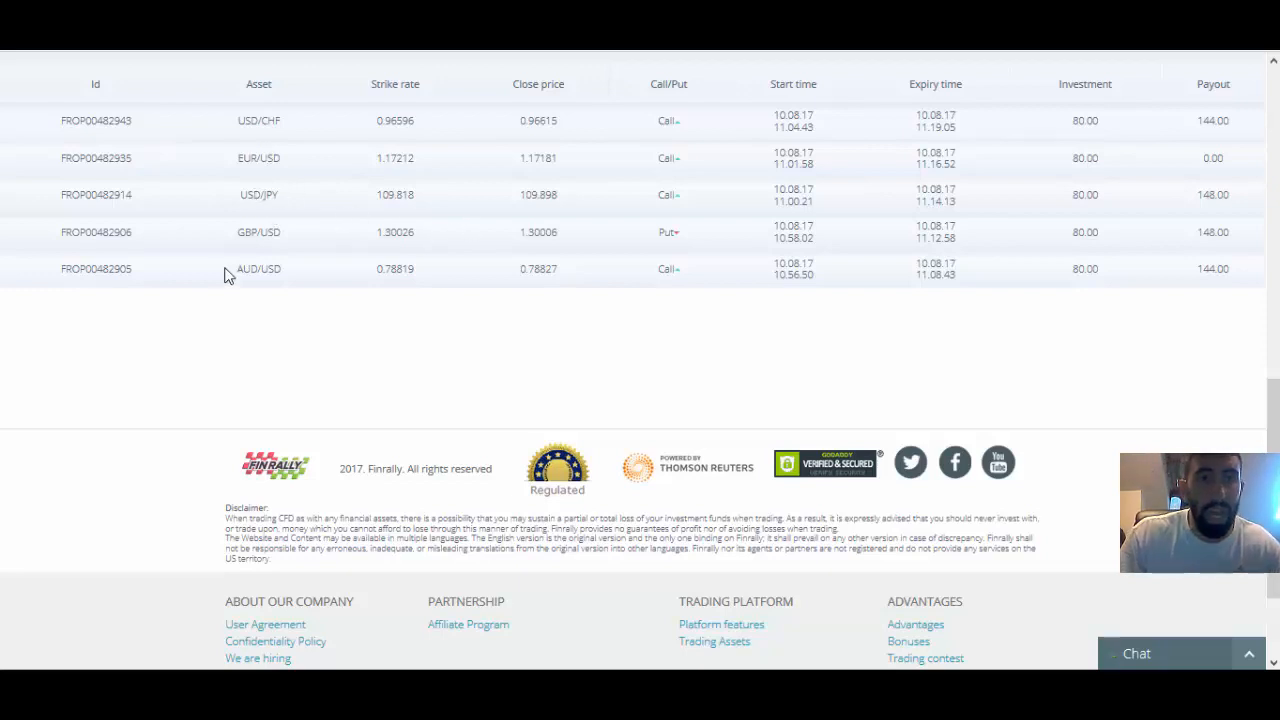
mouse_move(366, 305)
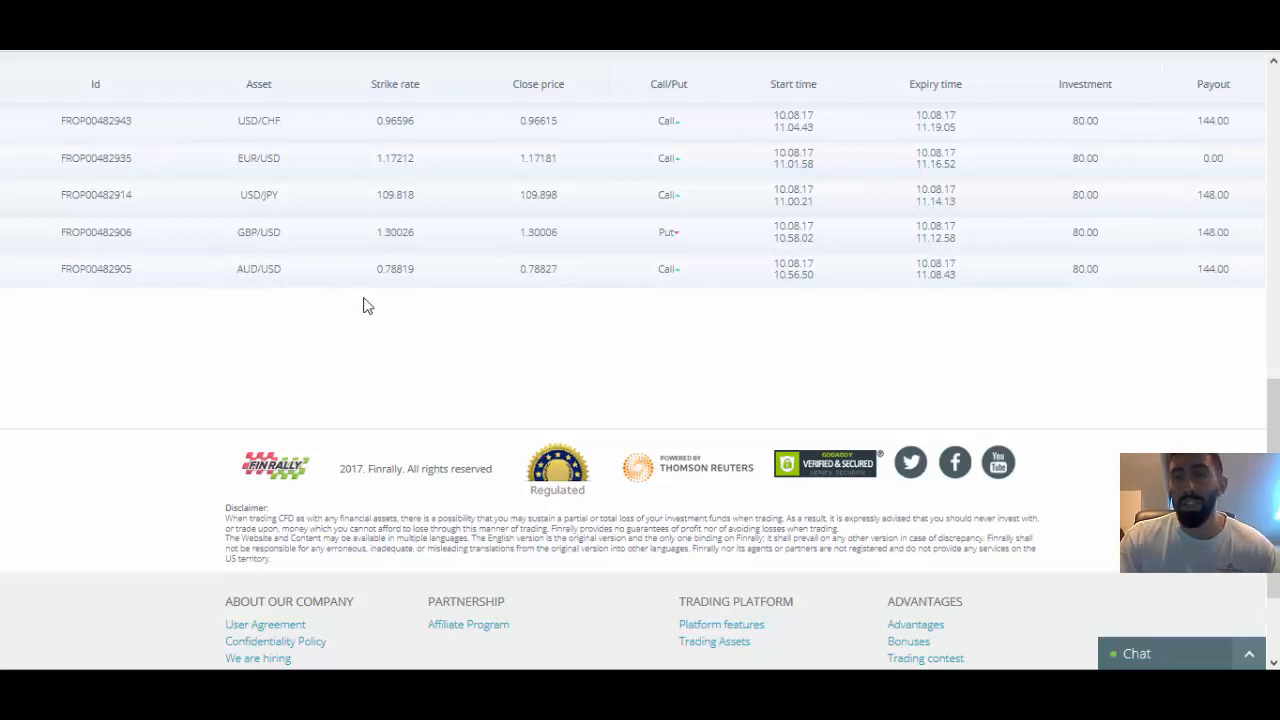
mouse_move(513, 300)
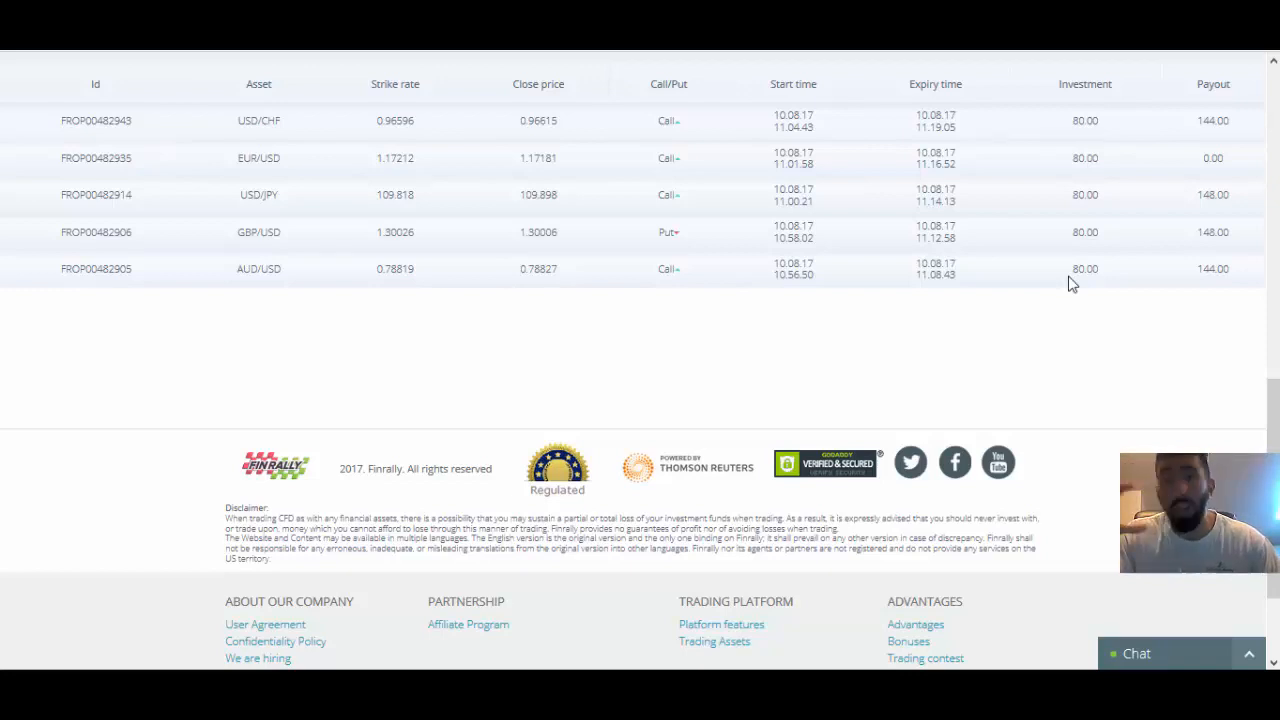
mouse_move(1081, 254)
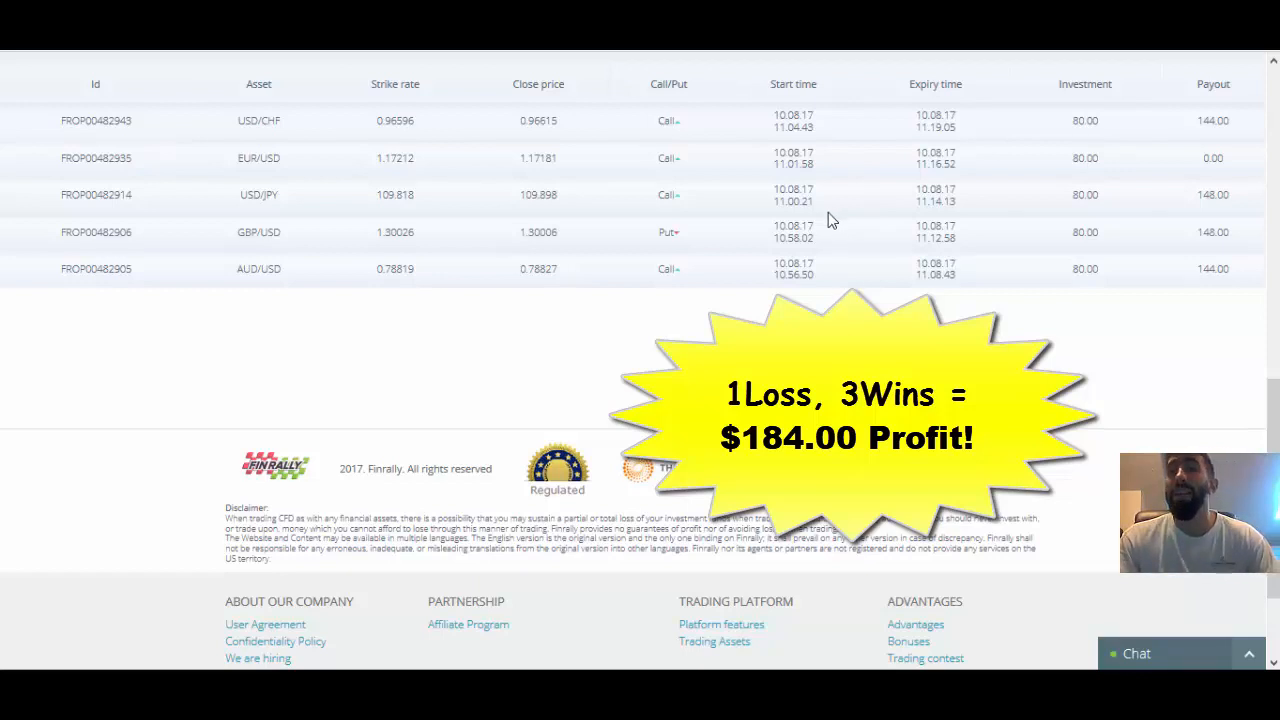
mouse_move(905, 270)
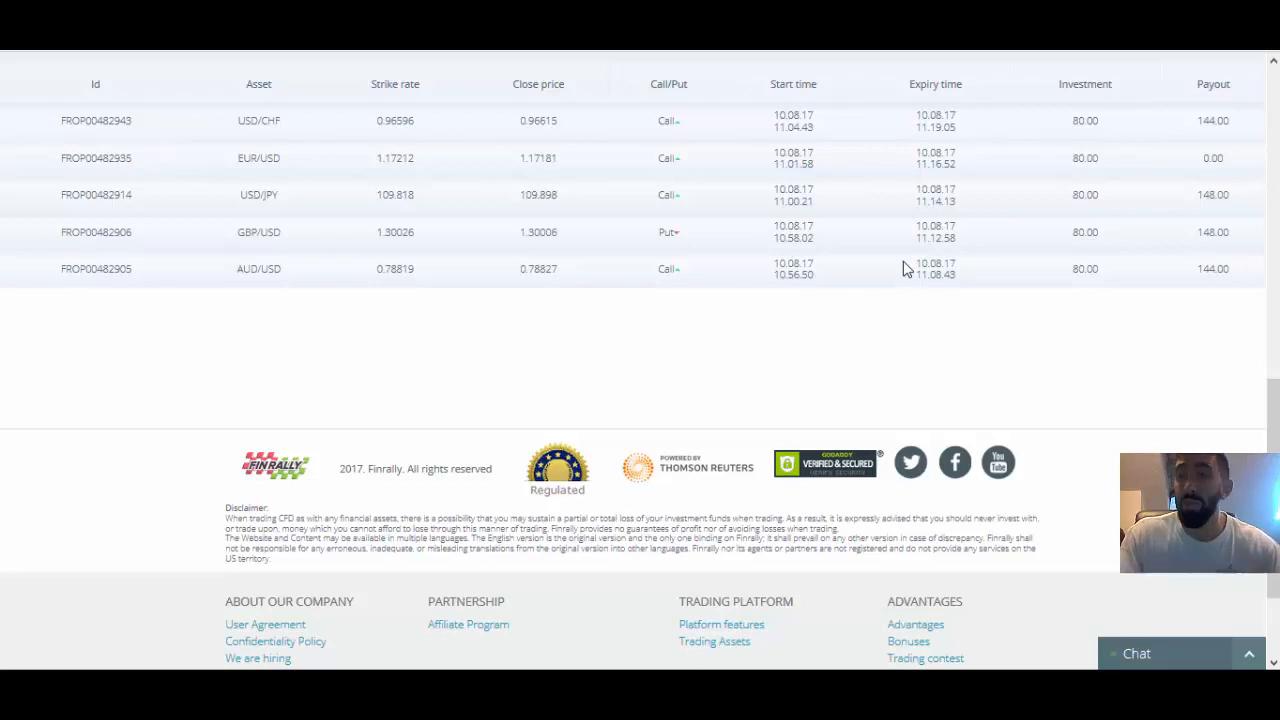
mouse_move(311, 163)
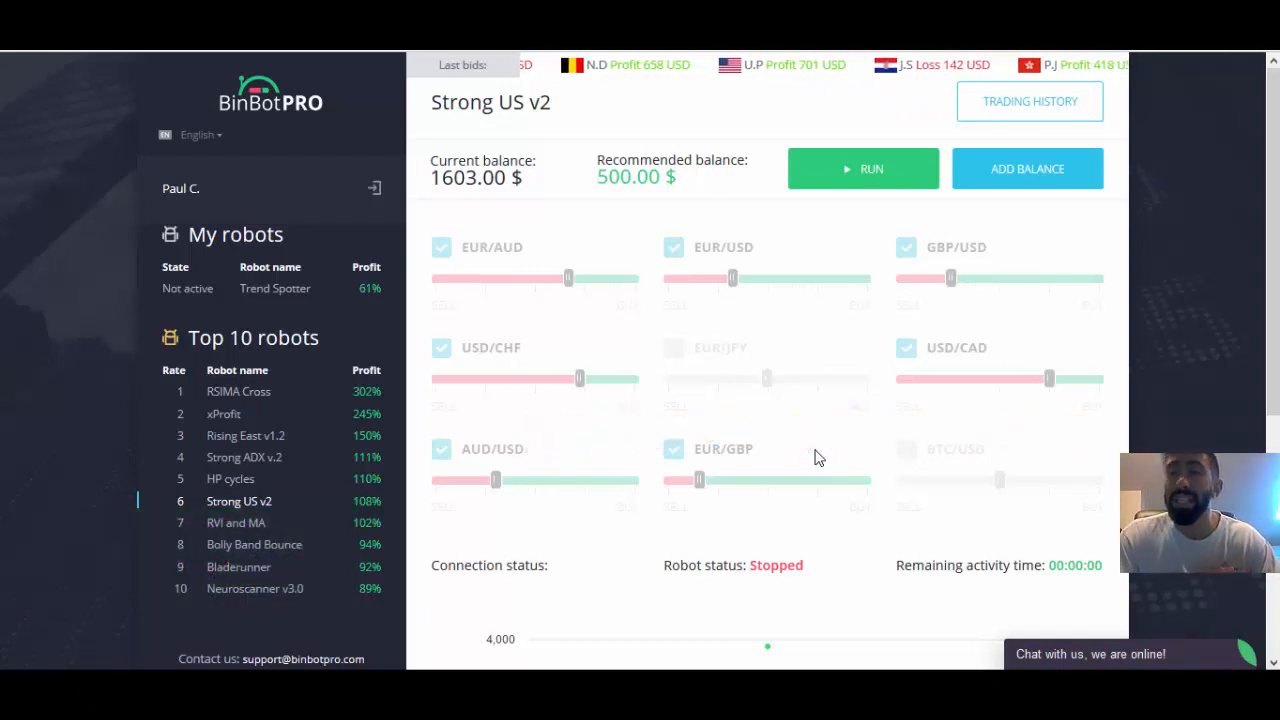
mouse_move(980, 525)
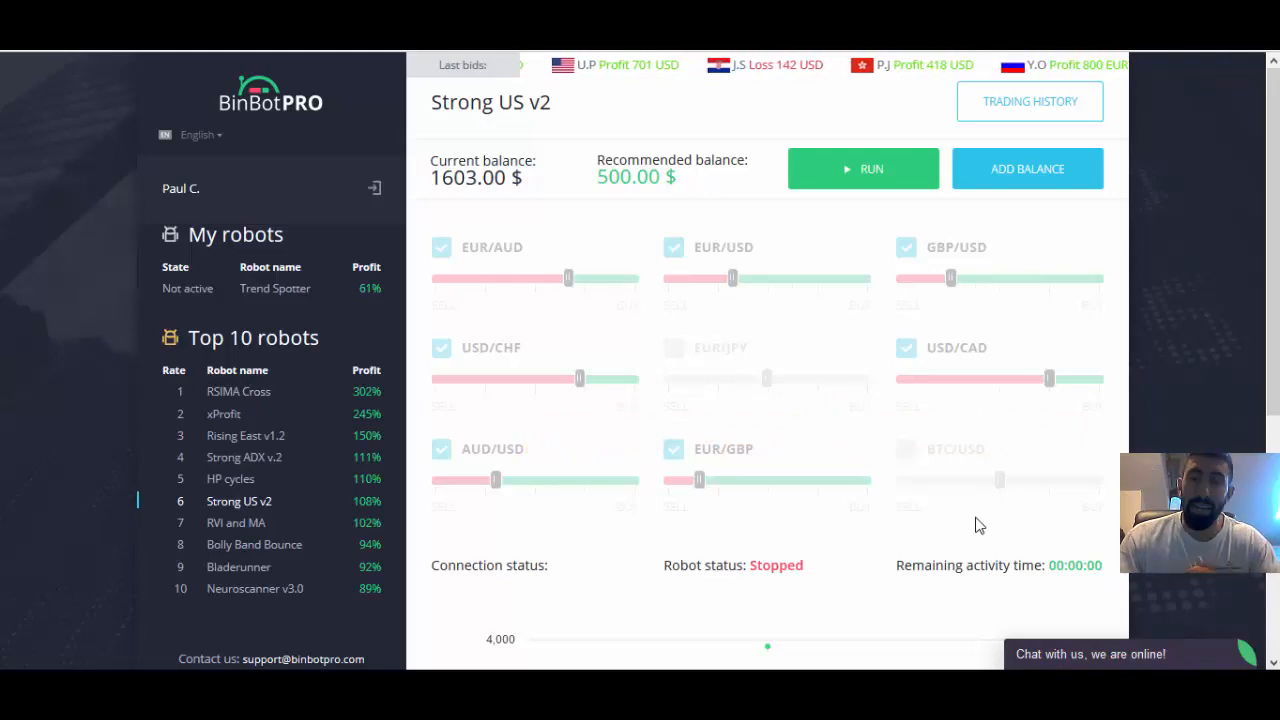